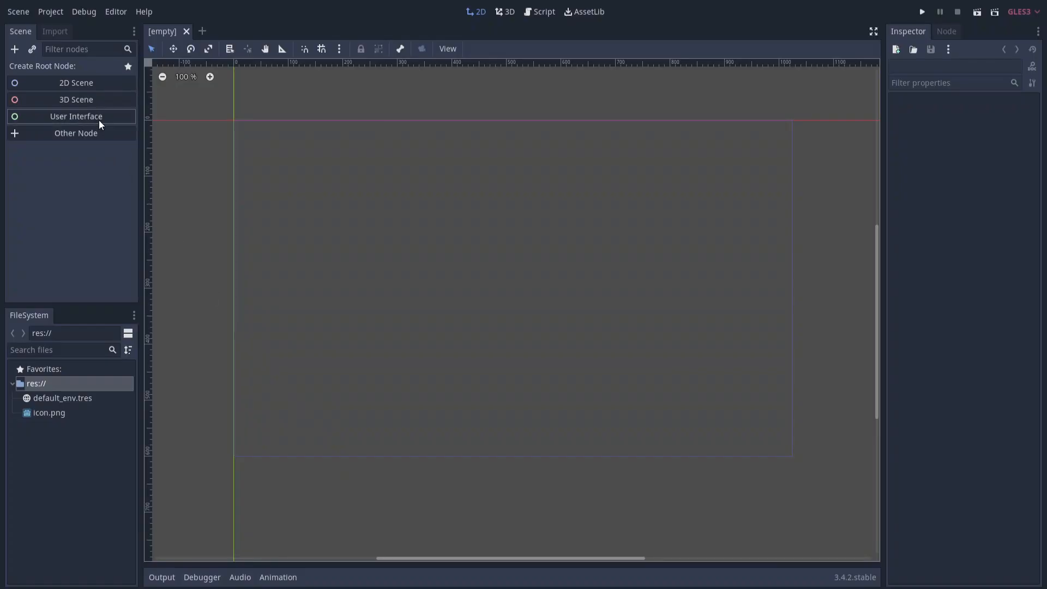
Create a User Interface root node, giving the scene a Control root
{"action": "left_click", "coordinate": [75, 115]}
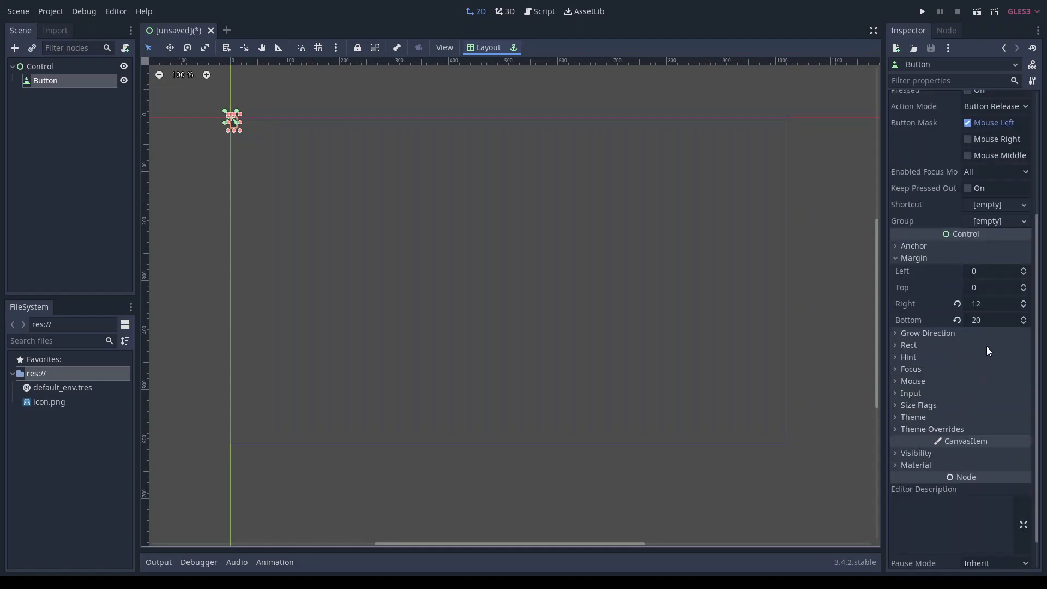
Set the Button's right margin to 50 and top margin to -50
{"action": "left_click", "coordinate": [1022, 306]}
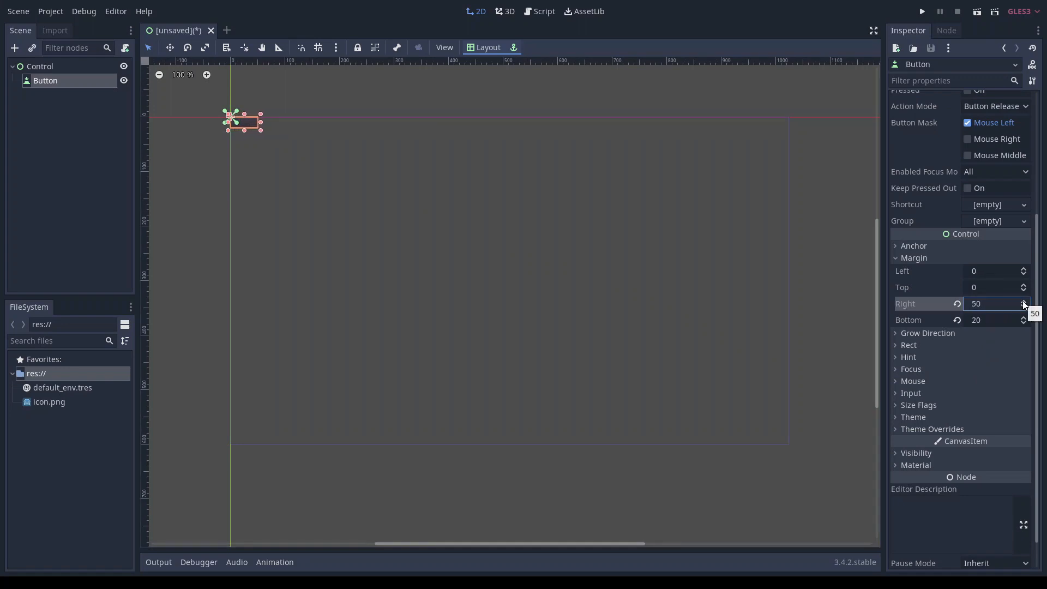
{"action": "mouse_move", "coordinate": [767, 285]}
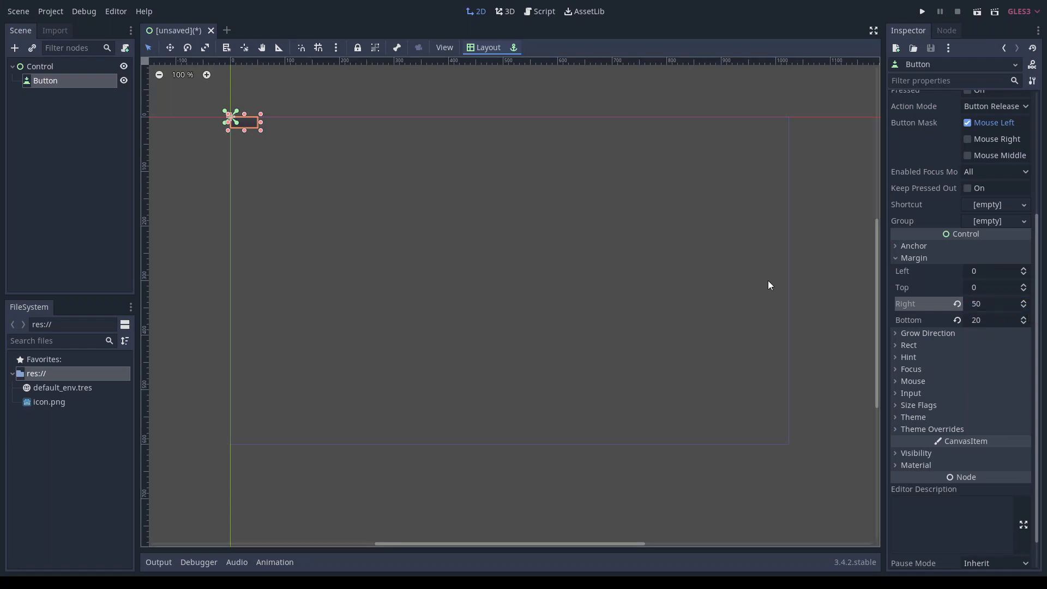
{"action": "left_click", "coordinate": [1024, 290]}
{"action": "type", "text": "-50"}
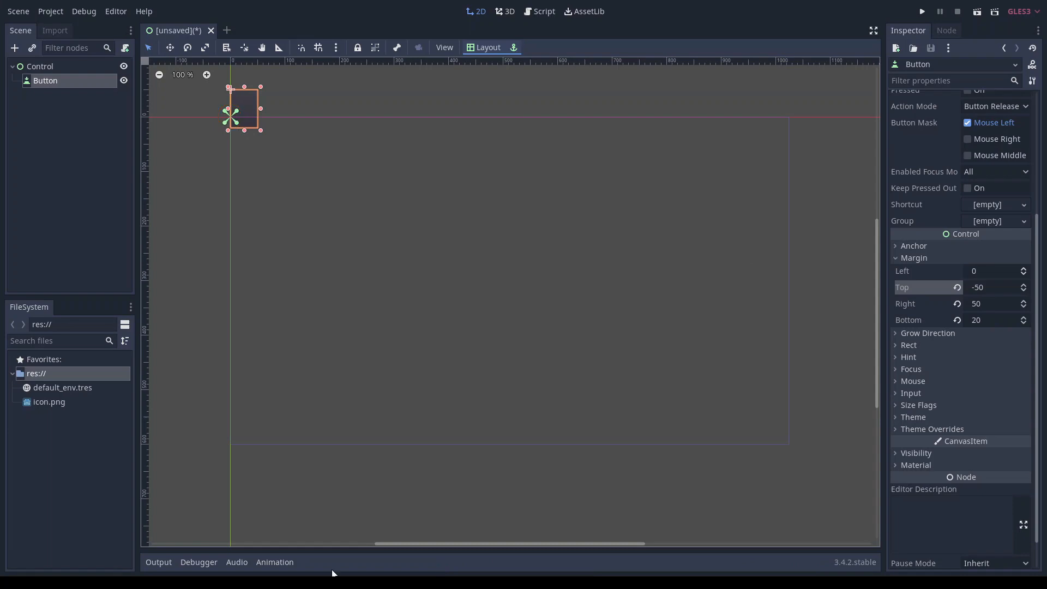
{"action": "mouse_move", "coordinate": [272, 205]}
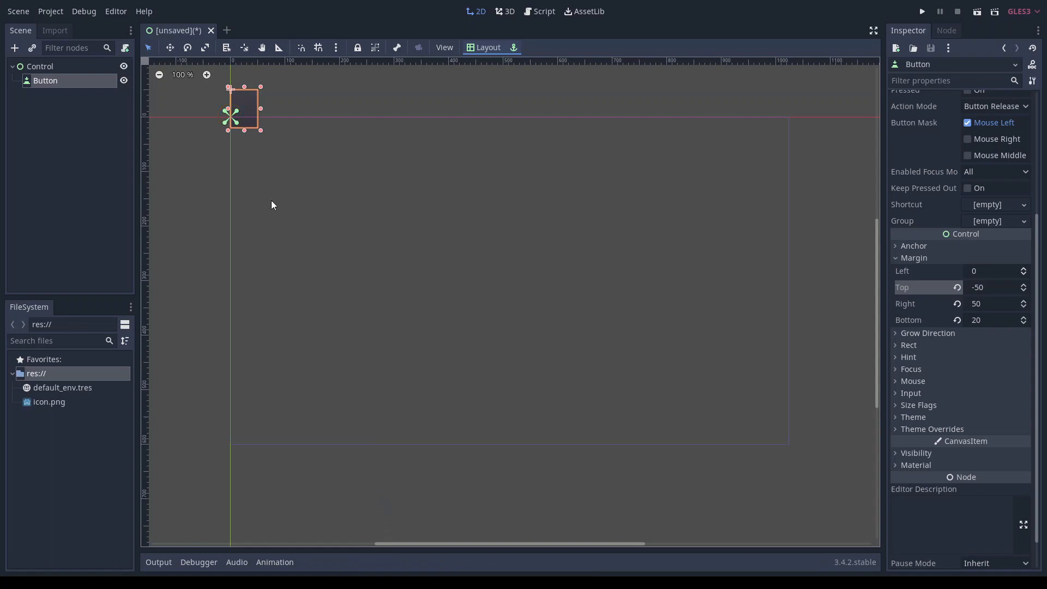
Drag the Button across the 2D canvas
{"action": "left_click_drag", "start_coordinate": [242, 109], "coordinate": [358, 169]}
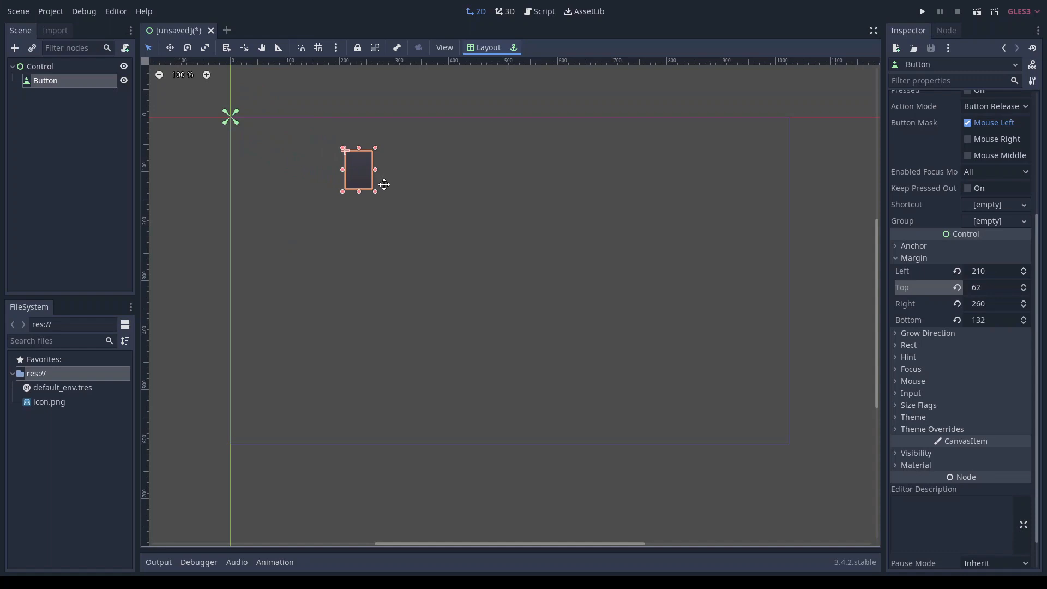
{"action": "left_click_drag", "start_coordinate": [359, 169], "coordinate": [545, 223]}
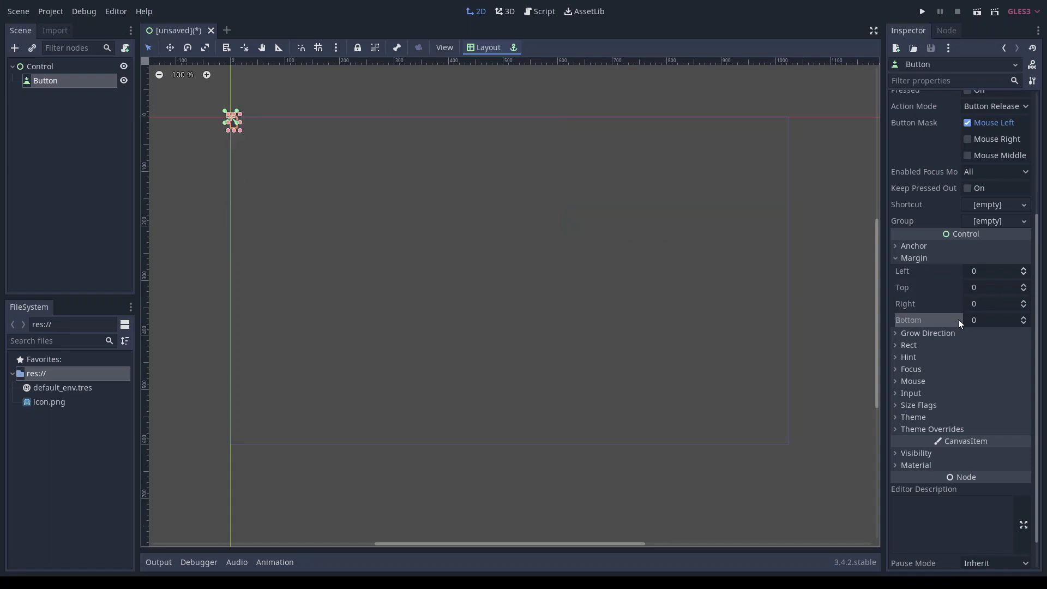
Set the Button's right anchor to 1 so it spans the parent's width
{"action": "left_click", "coordinate": [913, 245]}
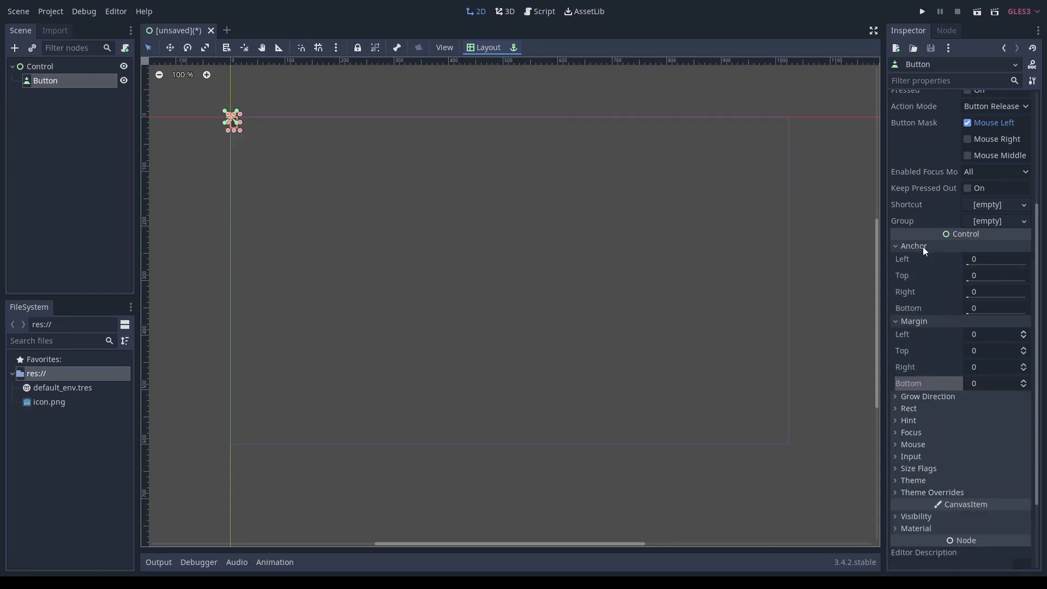
{"action": "mouse_move", "coordinate": [957, 291]}
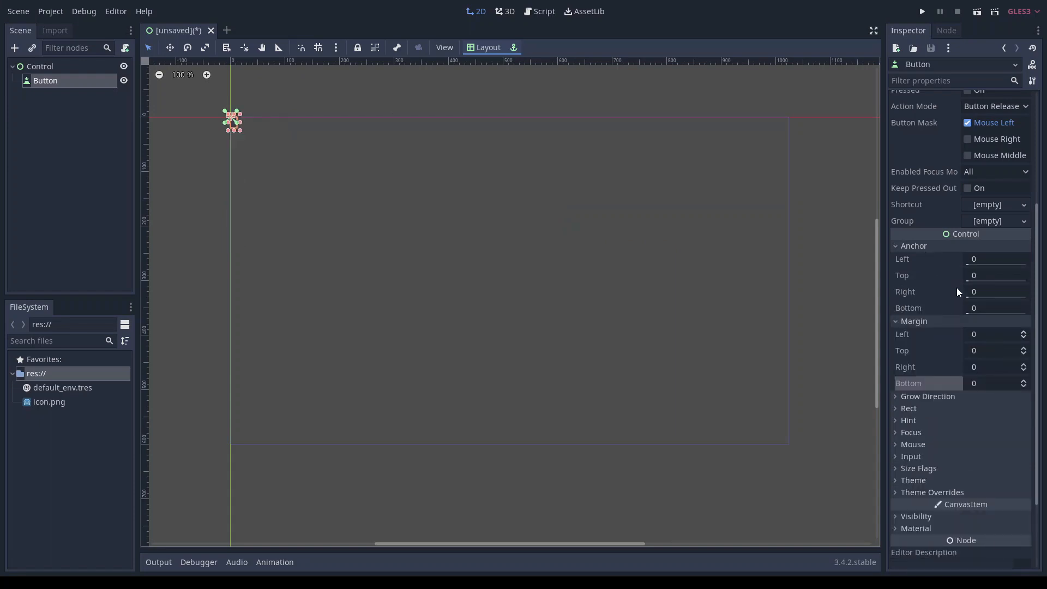
{"action": "left_click_drag", "start_coordinate": [973, 299], "coordinate": [995, 300]}
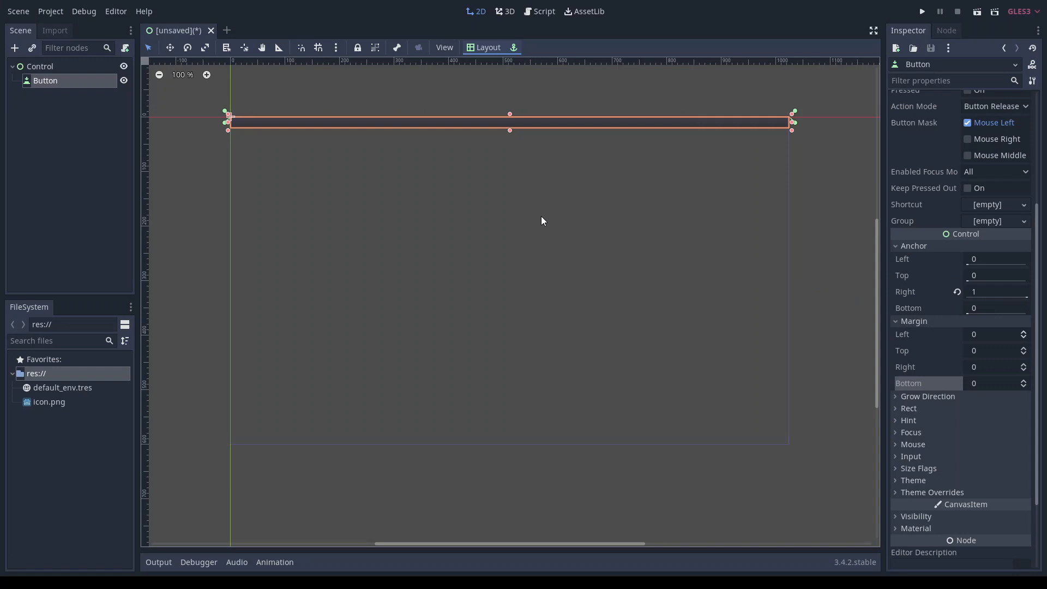
{"action": "left_click", "coordinate": [39, 66]}
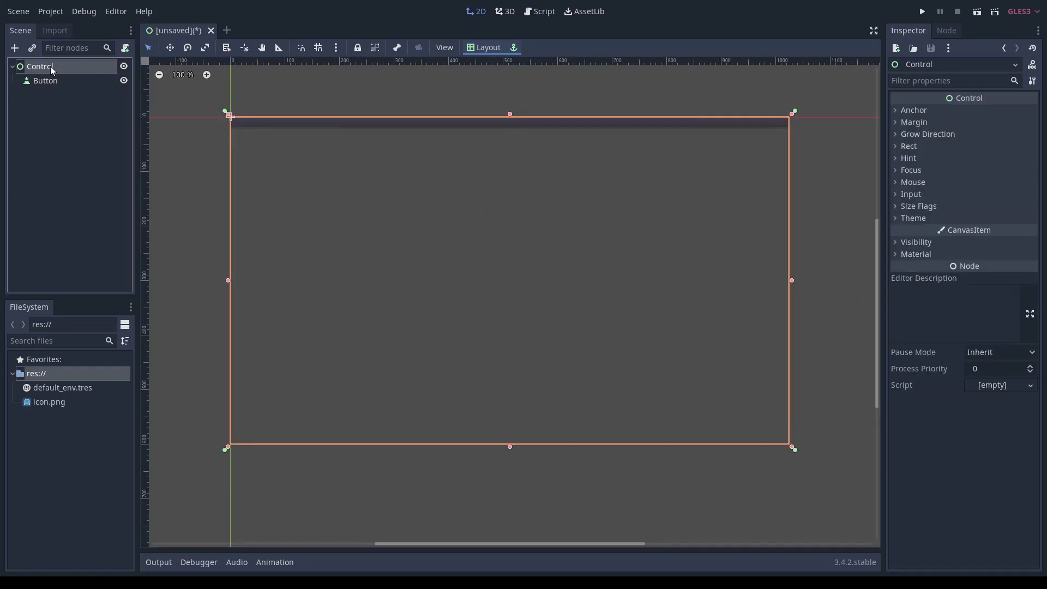
Check the Control's anchor values, then reselect the Button
{"action": "left_click", "coordinate": [912, 110]}
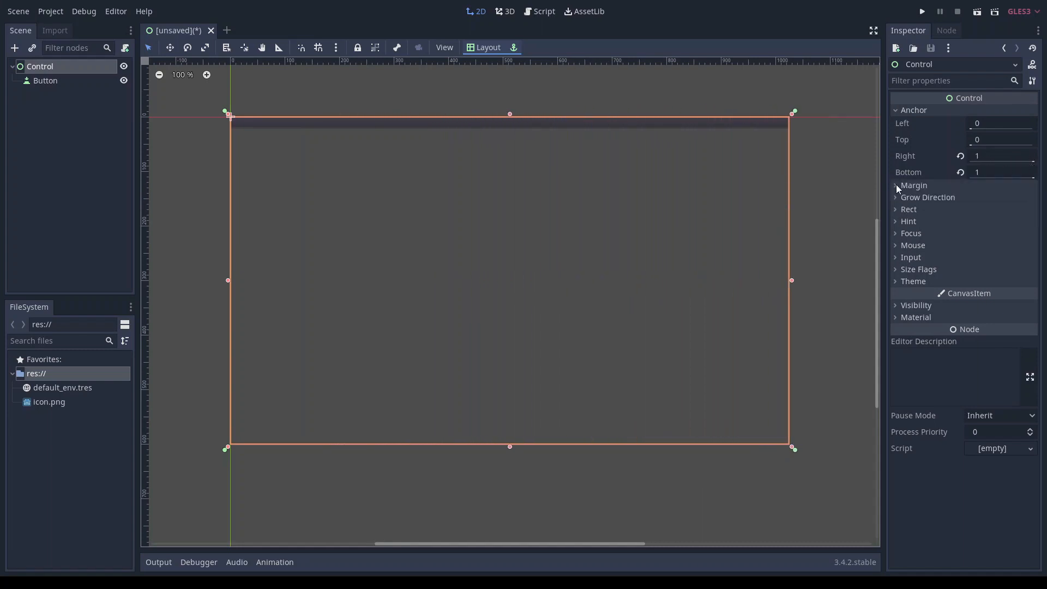
{"action": "left_click", "coordinate": [44, 80]}
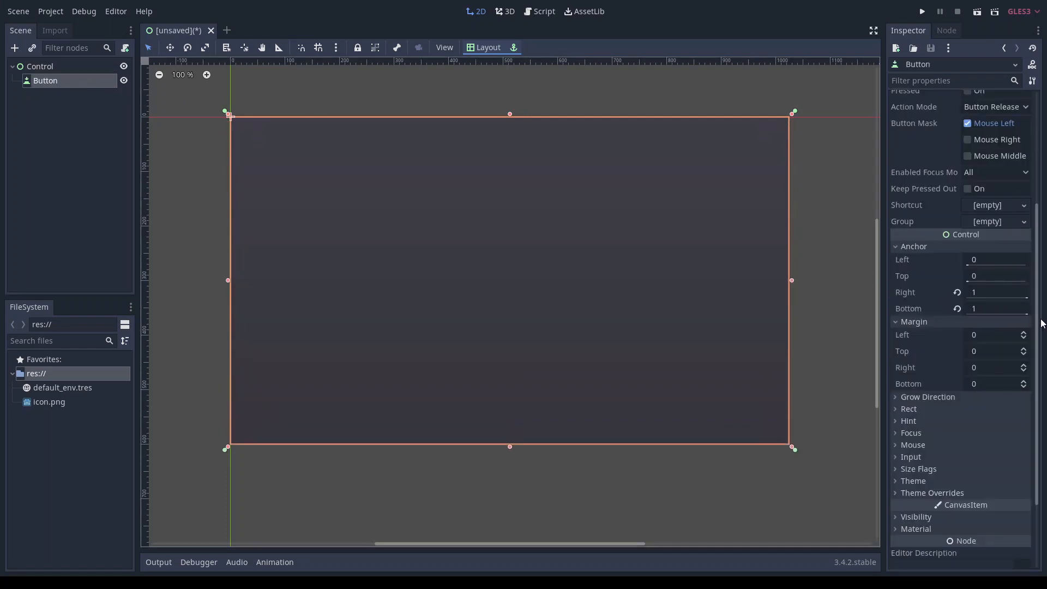
{"action": "mouse_move", "coordinate": [1000, 340]}
{"action": "type", "text": "100"}
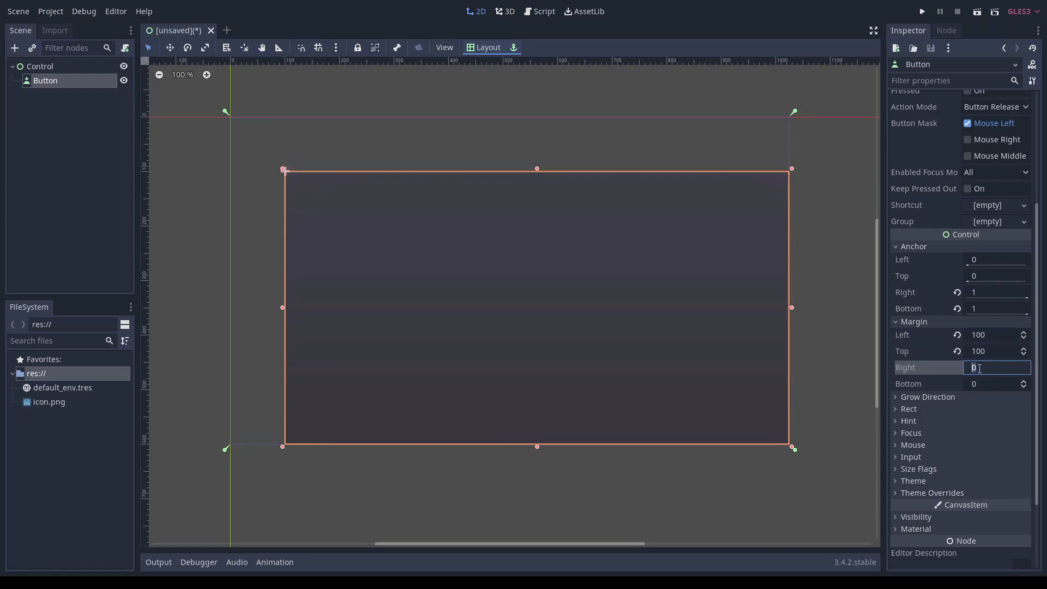
Enter -100 for the Button's margins, completing the 100 px inset
{"action": "type", "text": "-100"}
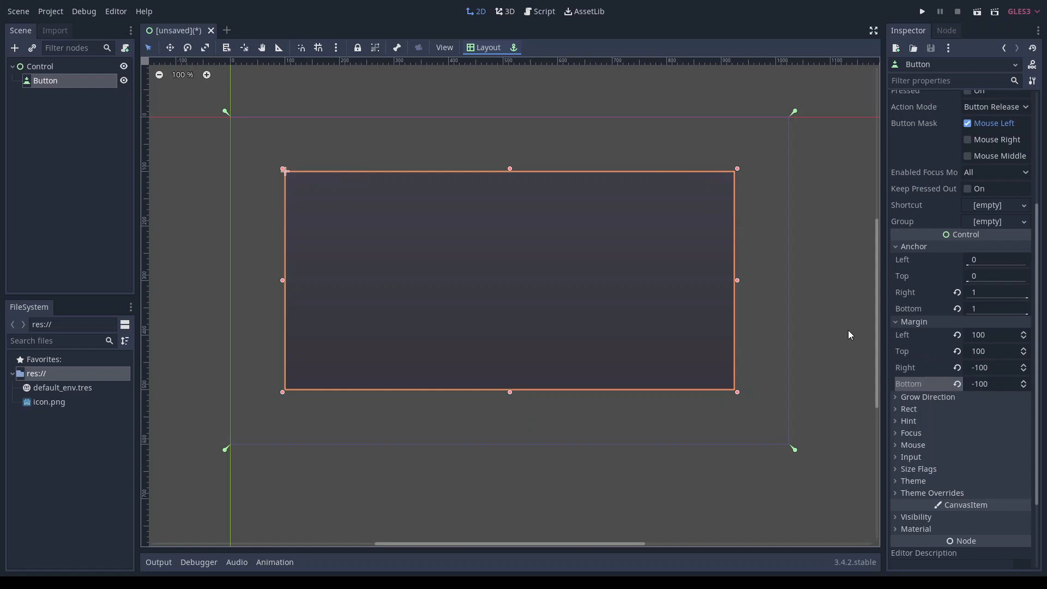
{"action": "mouse_move", "coordinate": [849, 334]}
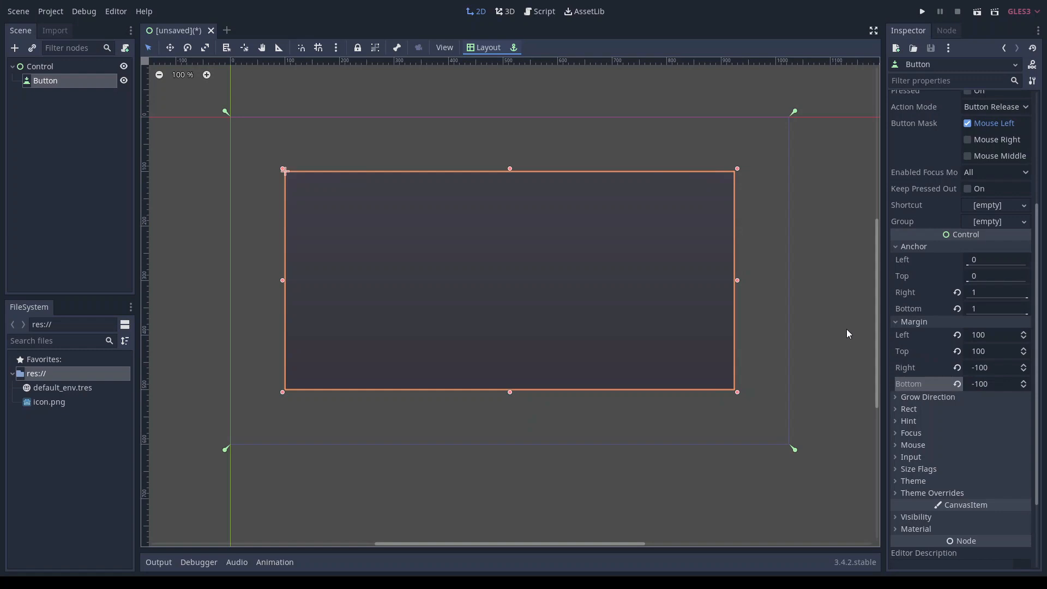